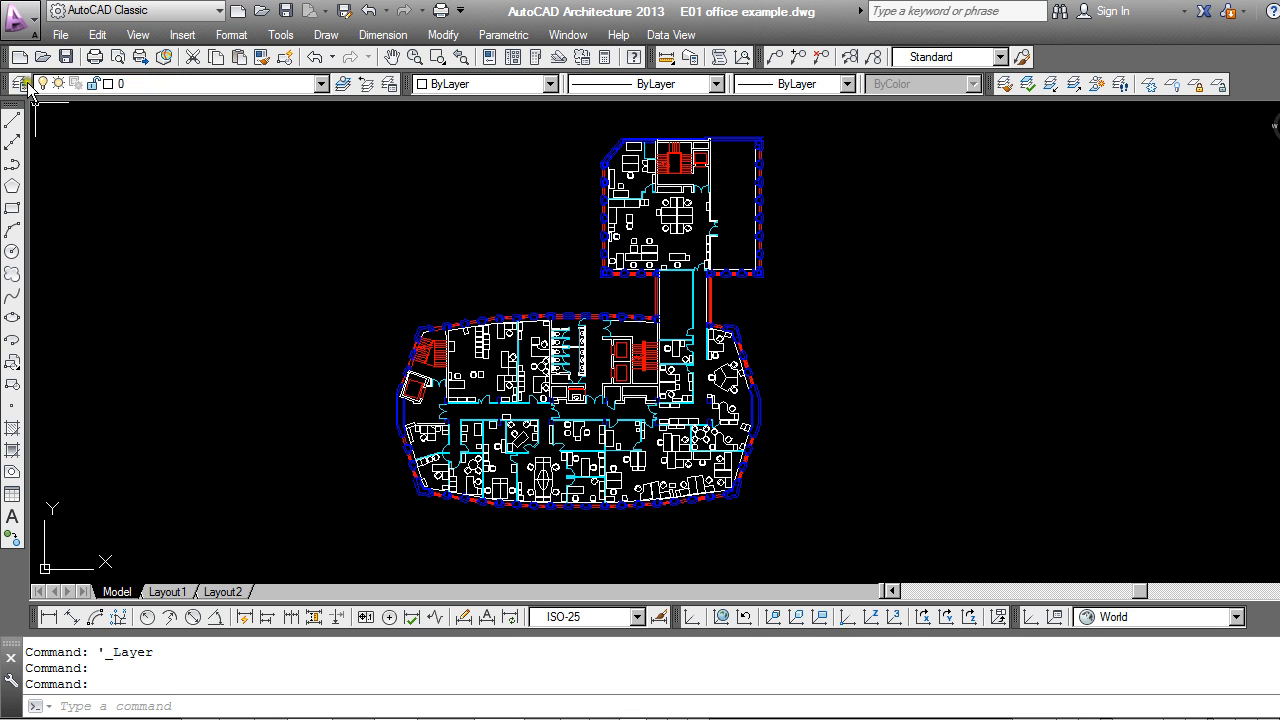
Bring up the Layer Properties Manager to start a new property filter.
click(18, 83)
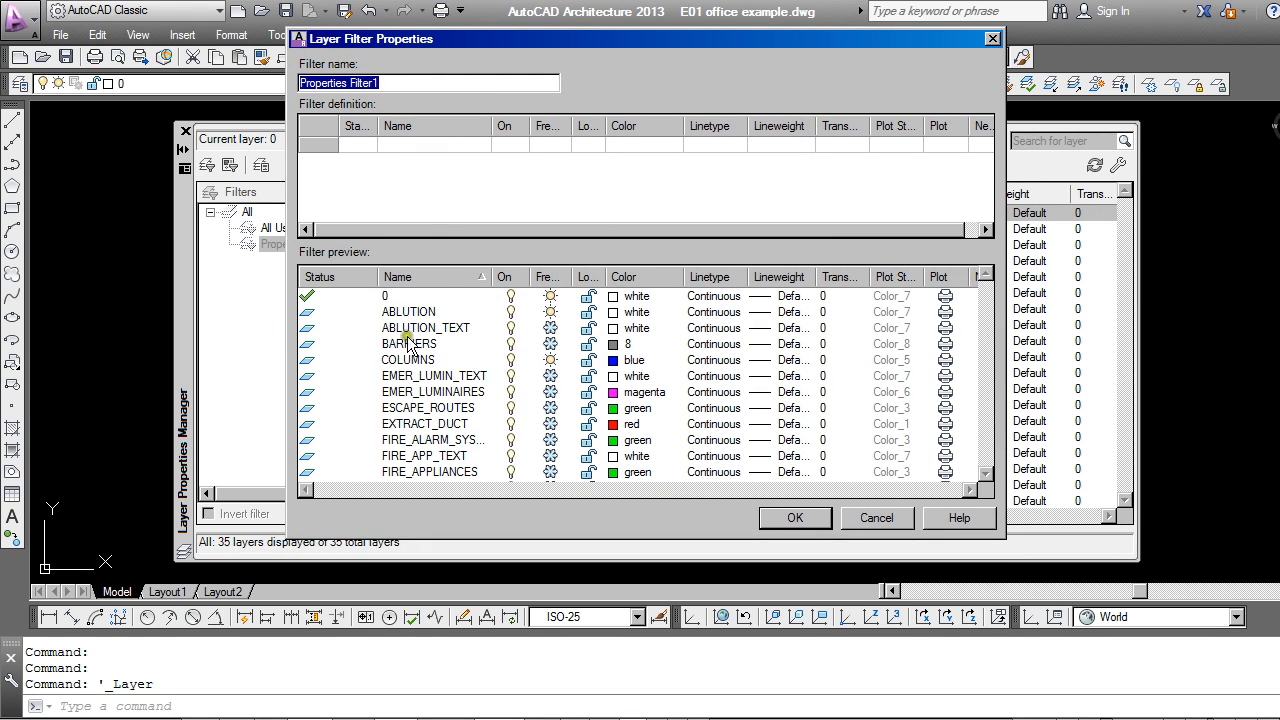
mouse_move(611, 188)
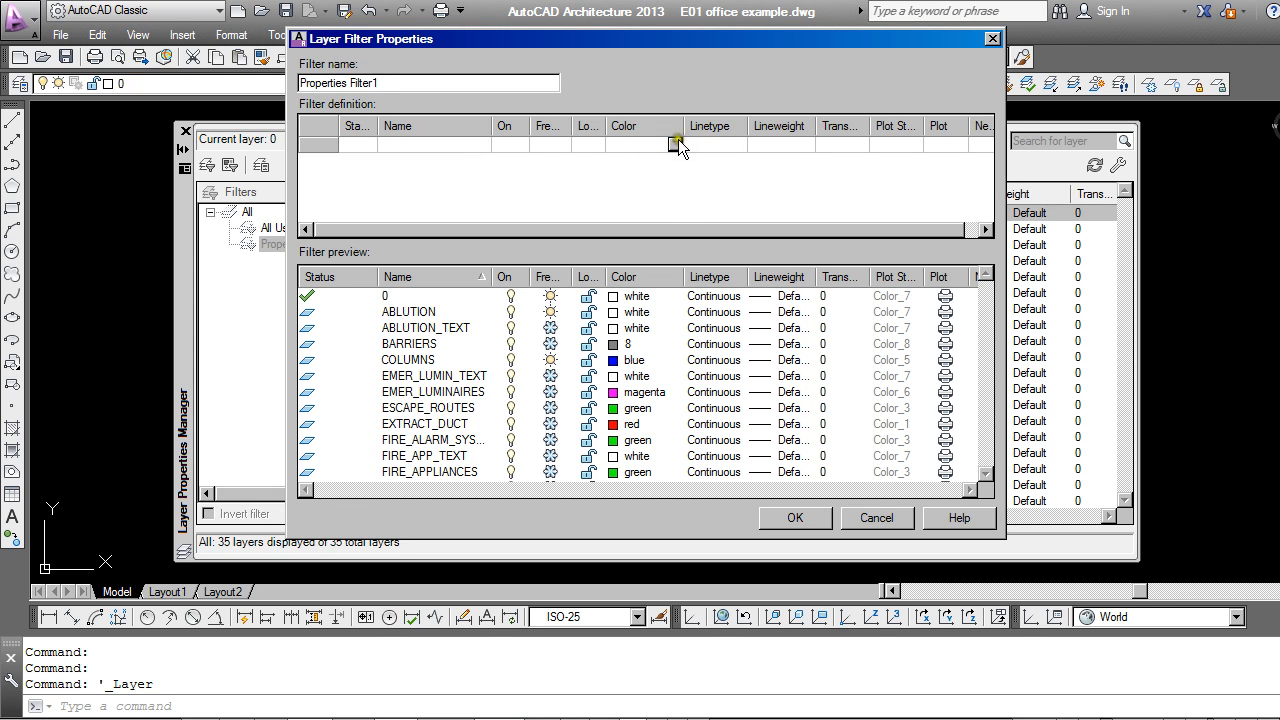
Set the filter's Color criterion to white, replacing an initial yellow choice.
click(676, 145)
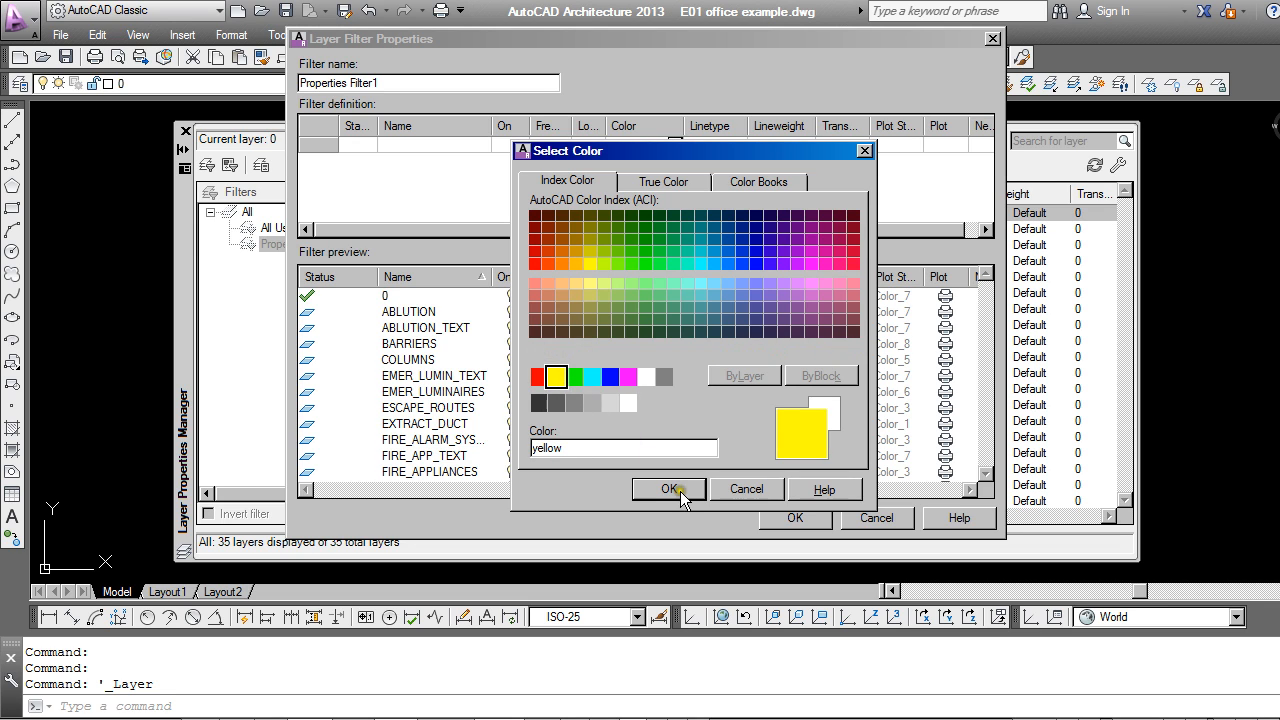
click(668, 489)
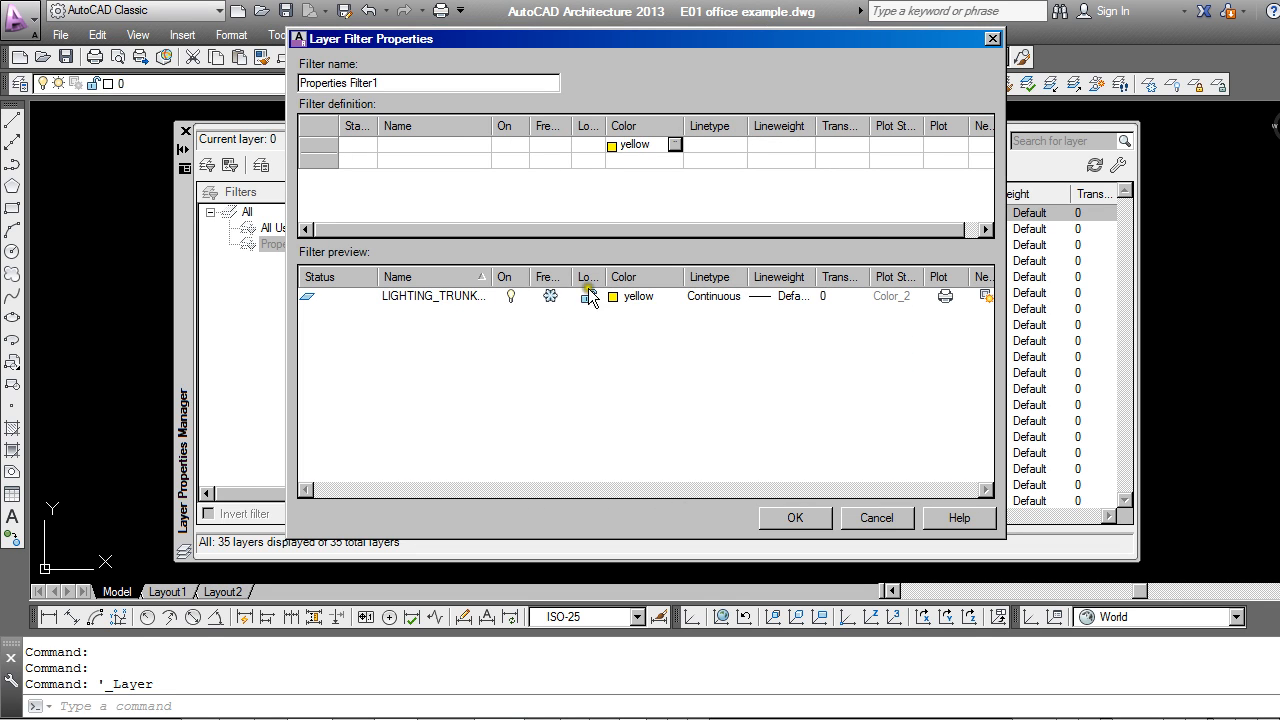
click(613, 145)
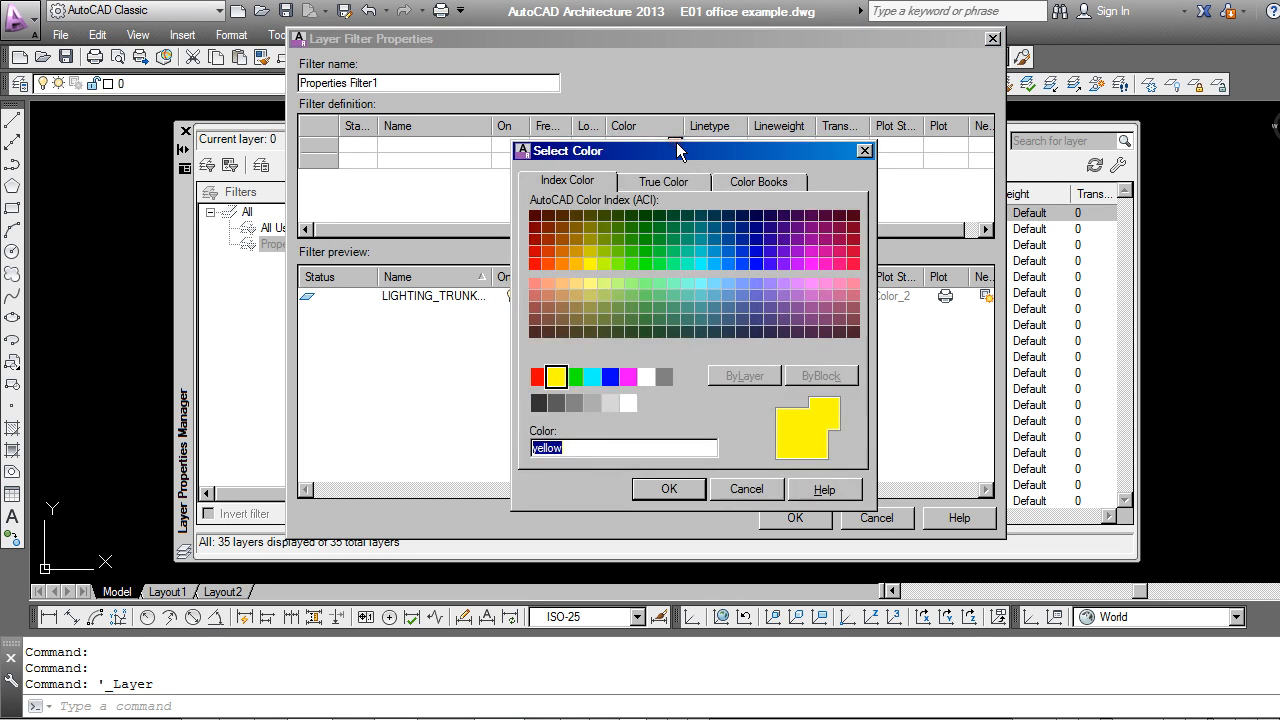
click(646, 377)
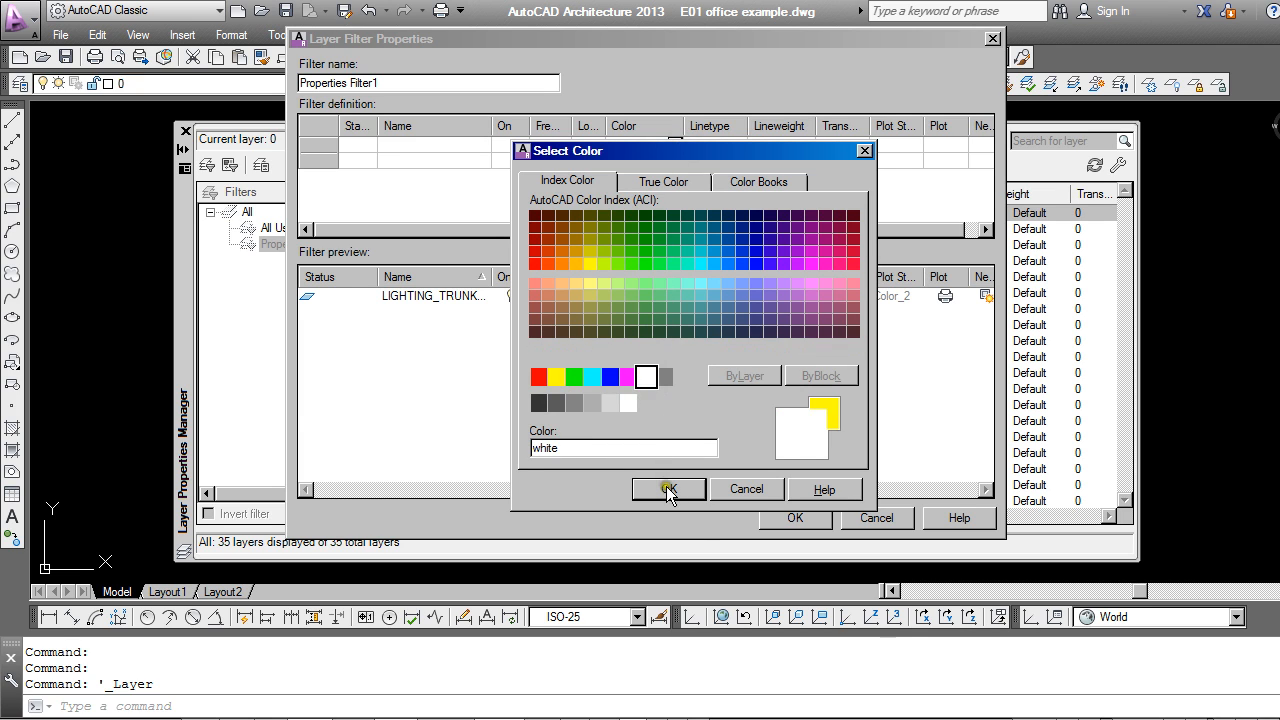
click(668, 489)
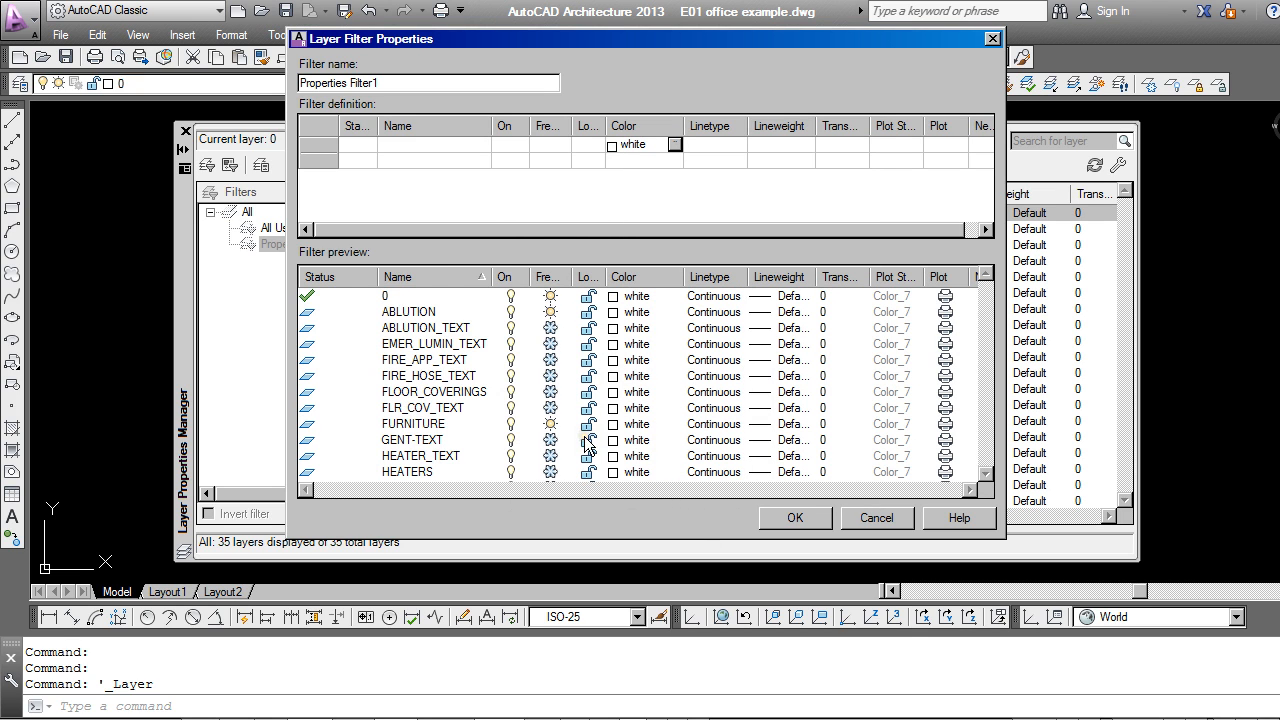
mouse_move(620, 418)
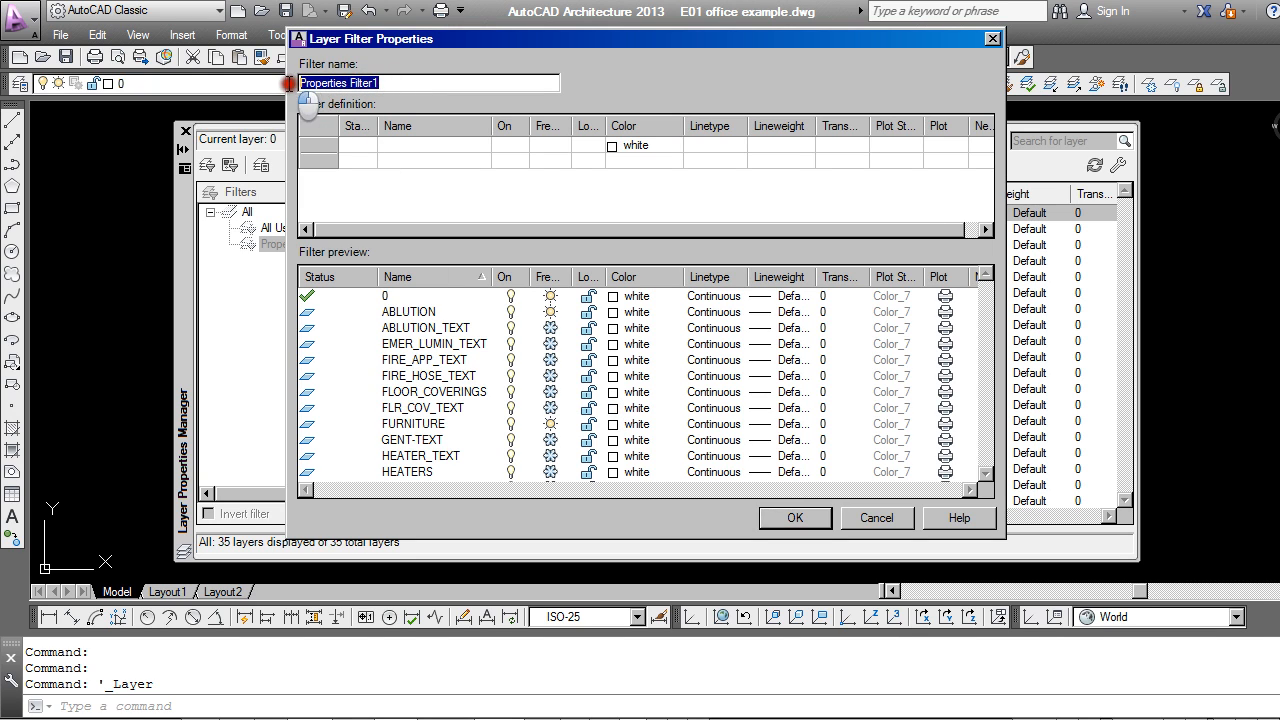
Name the filter 'White layers'.
text(W)
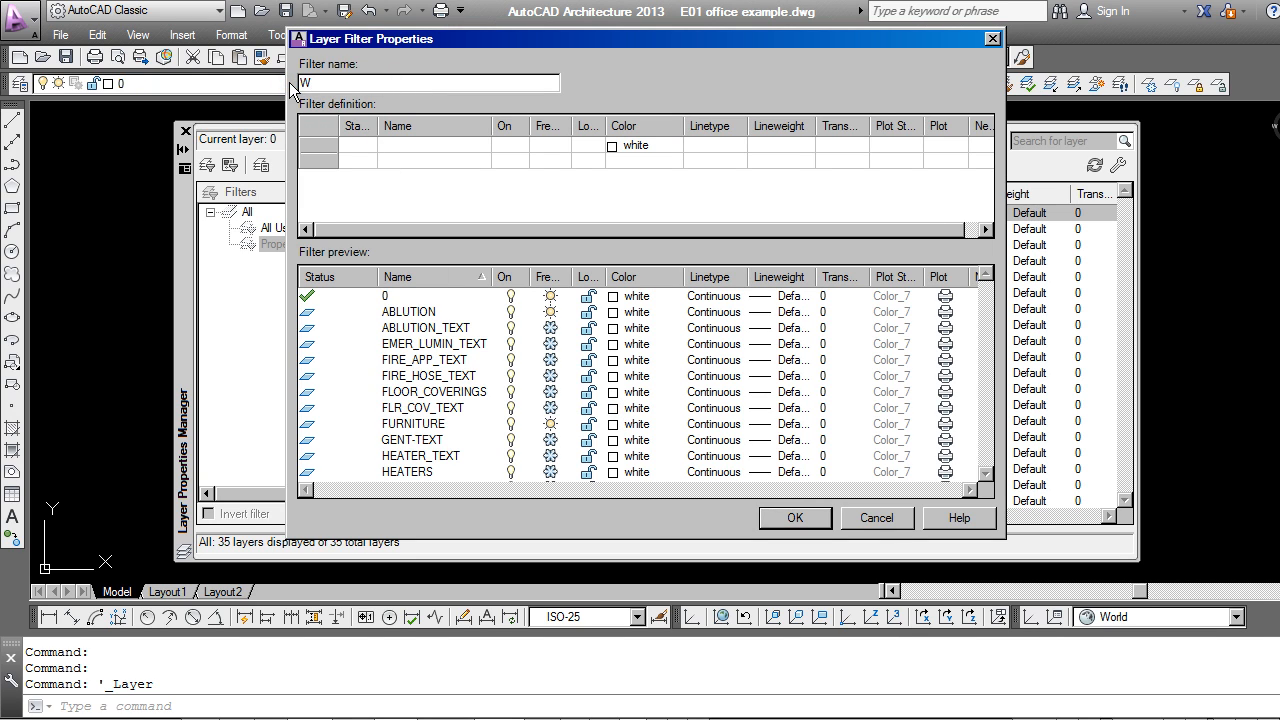
text(hite lay)
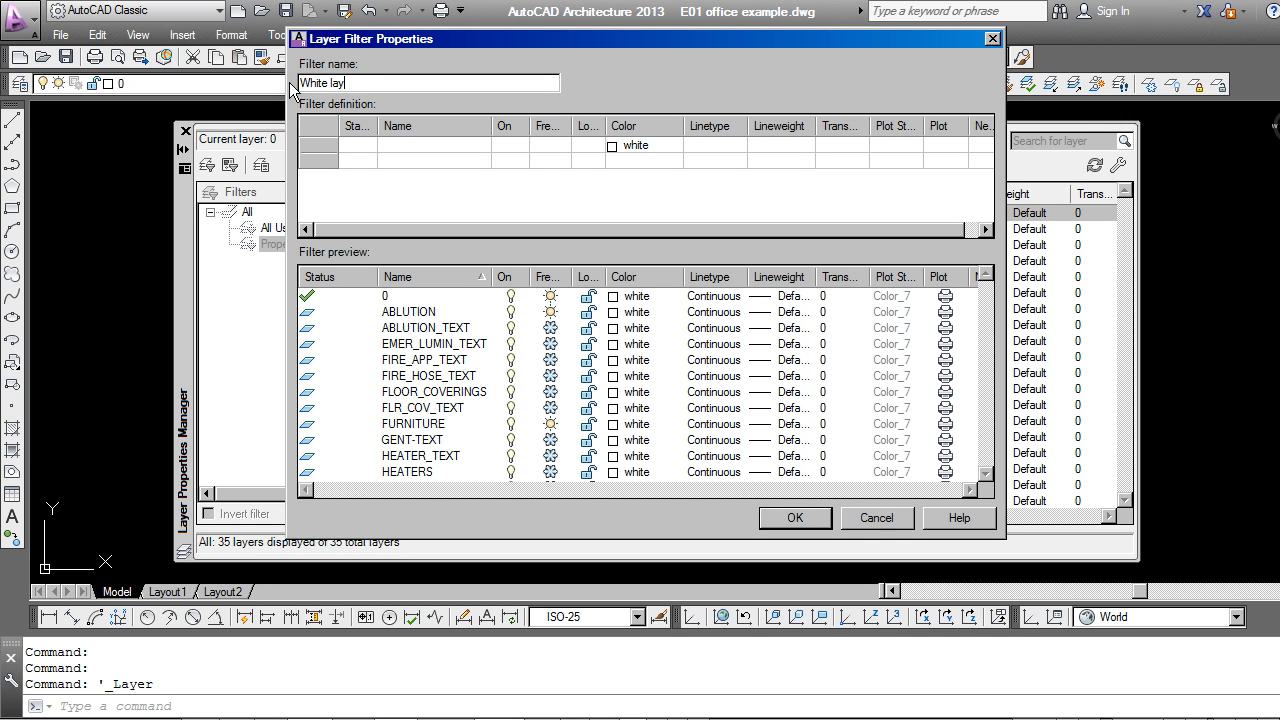
text(ers)
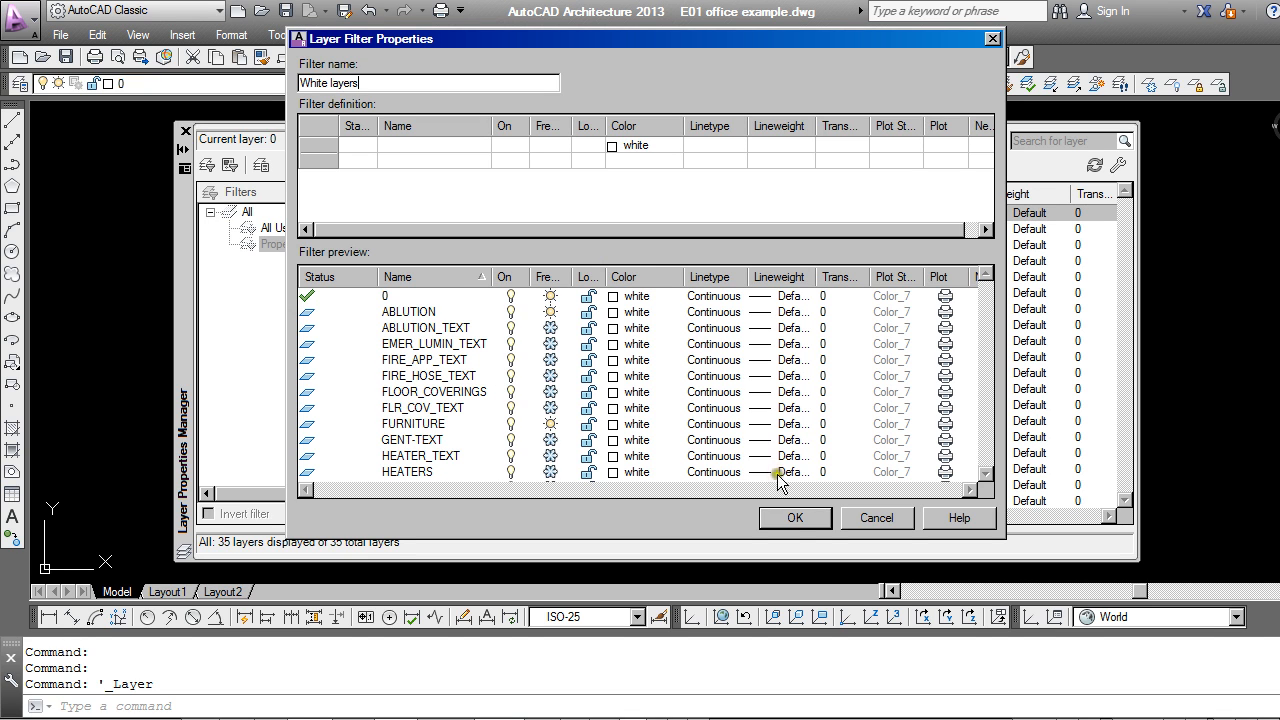
Save the White layers filter and compare it with All: 19 of 35 layers shown.
click(794, 518)
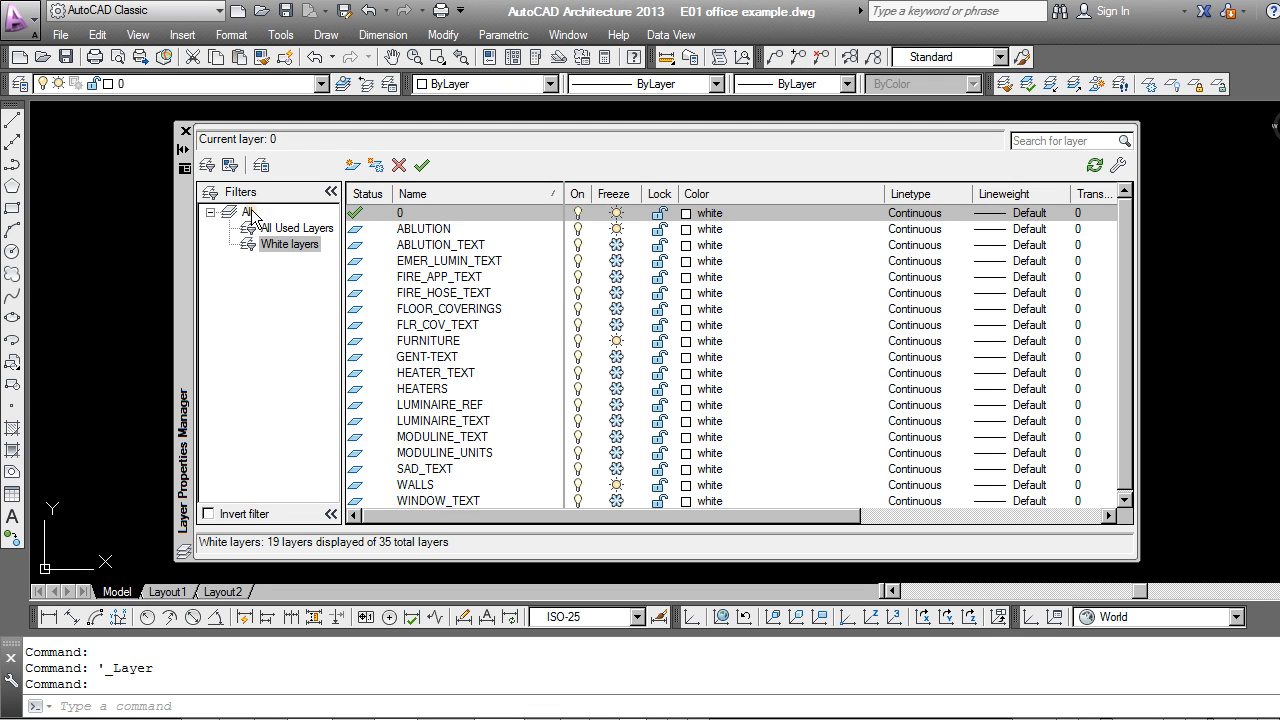
click(245, 211)
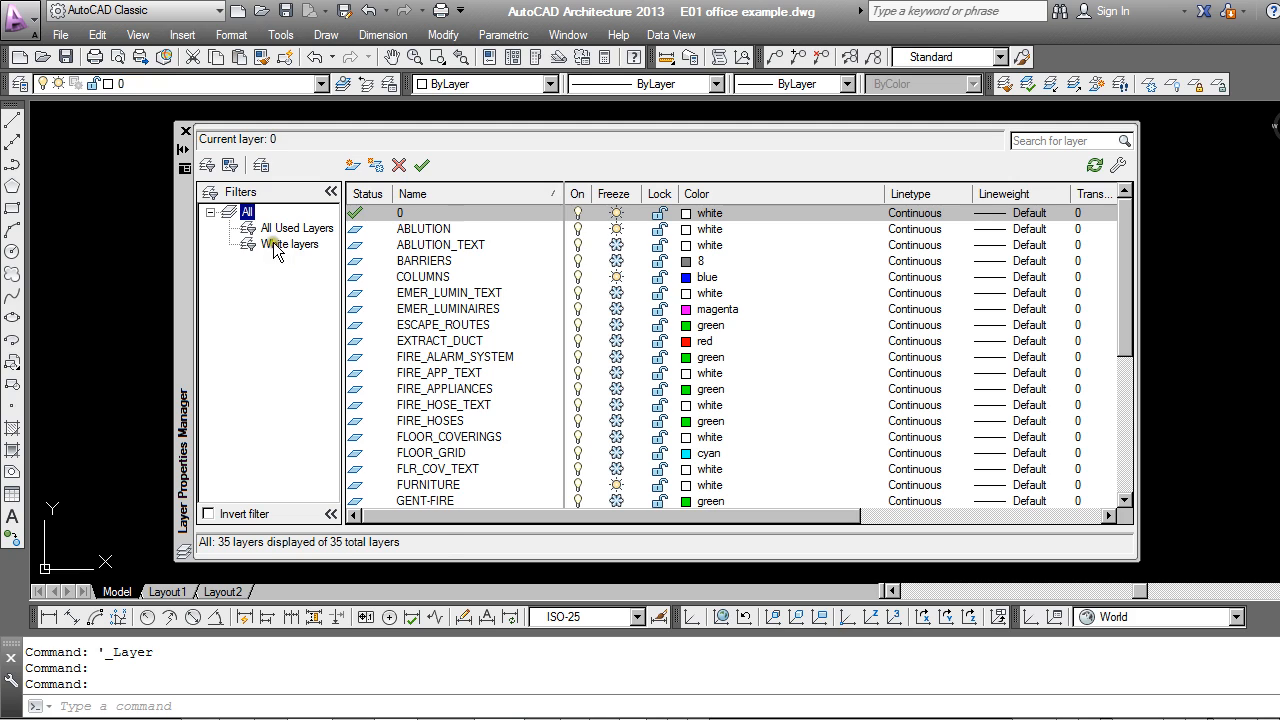
click(297, 244)
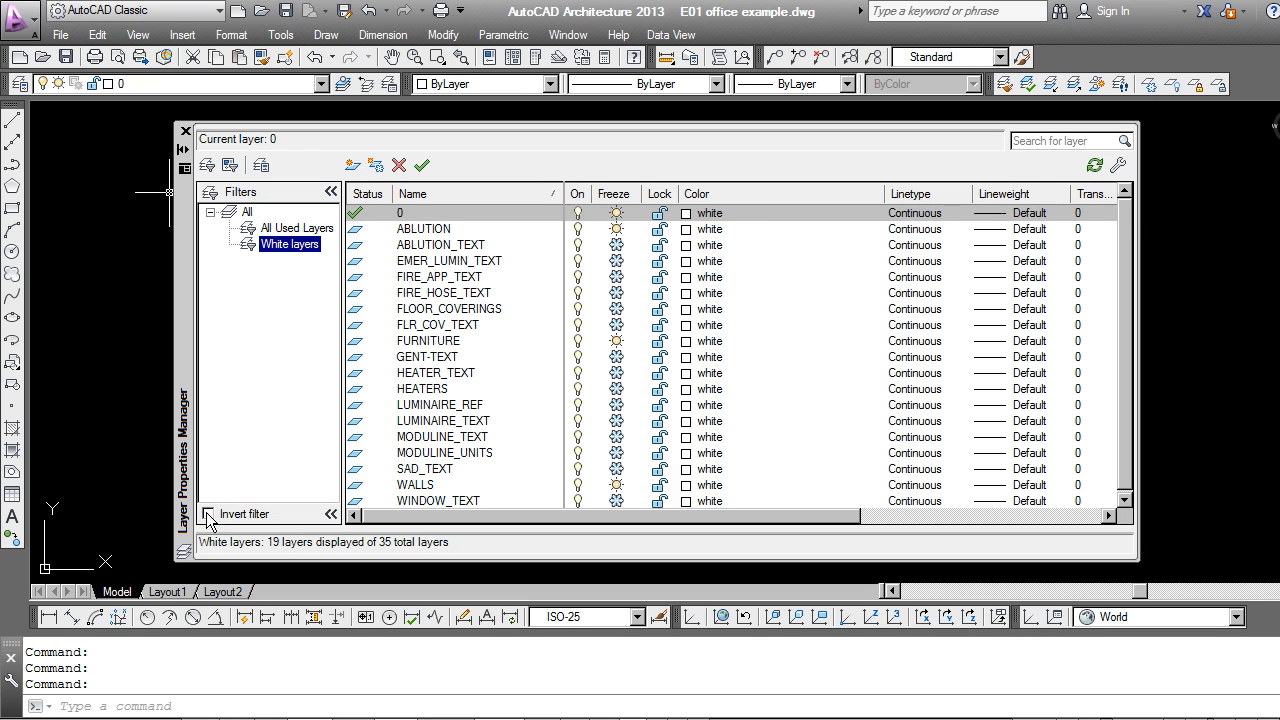
Try inverting the filter to see the 16 non-white layers, then return to All layers.
click(211, 513)
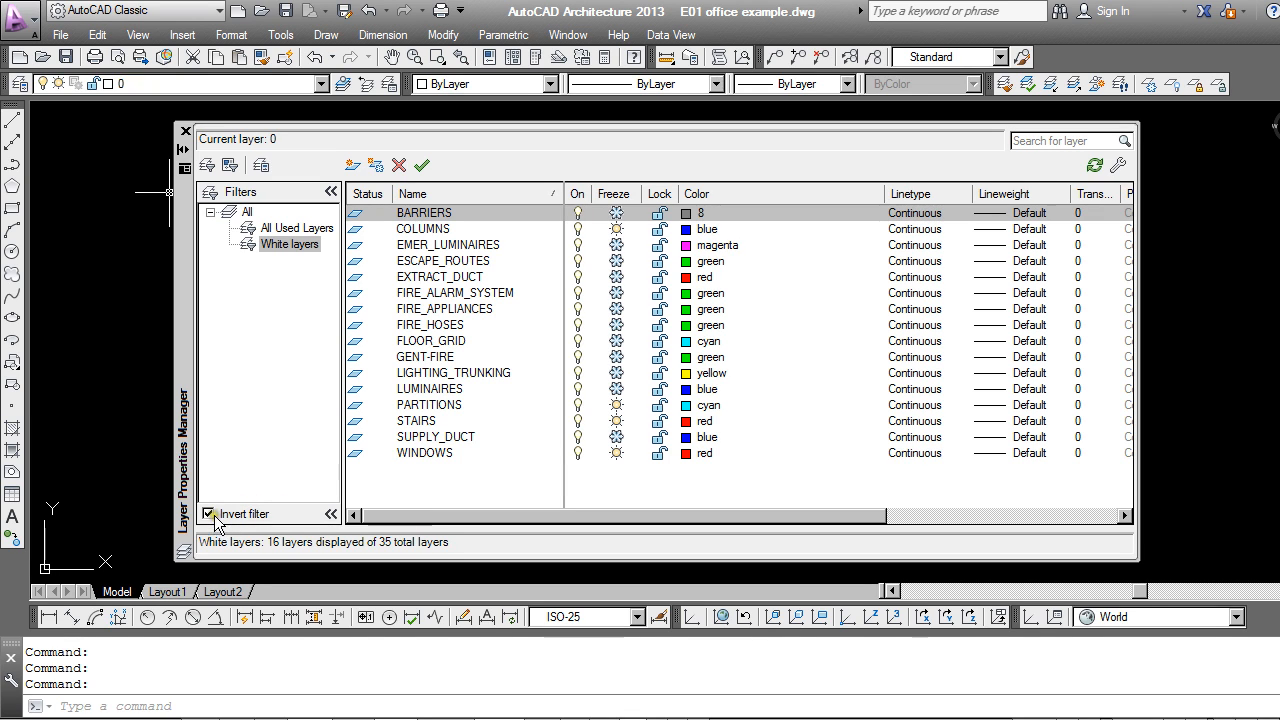
click(210, 513)
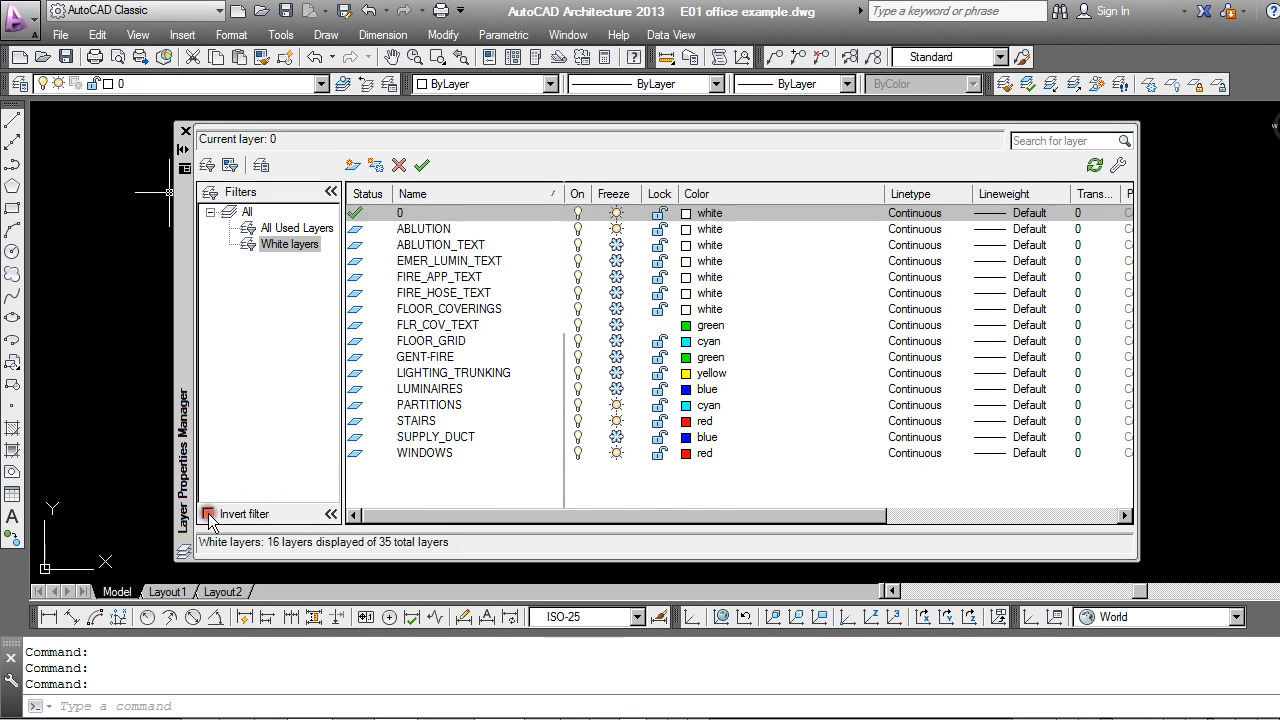
click(210, 513)
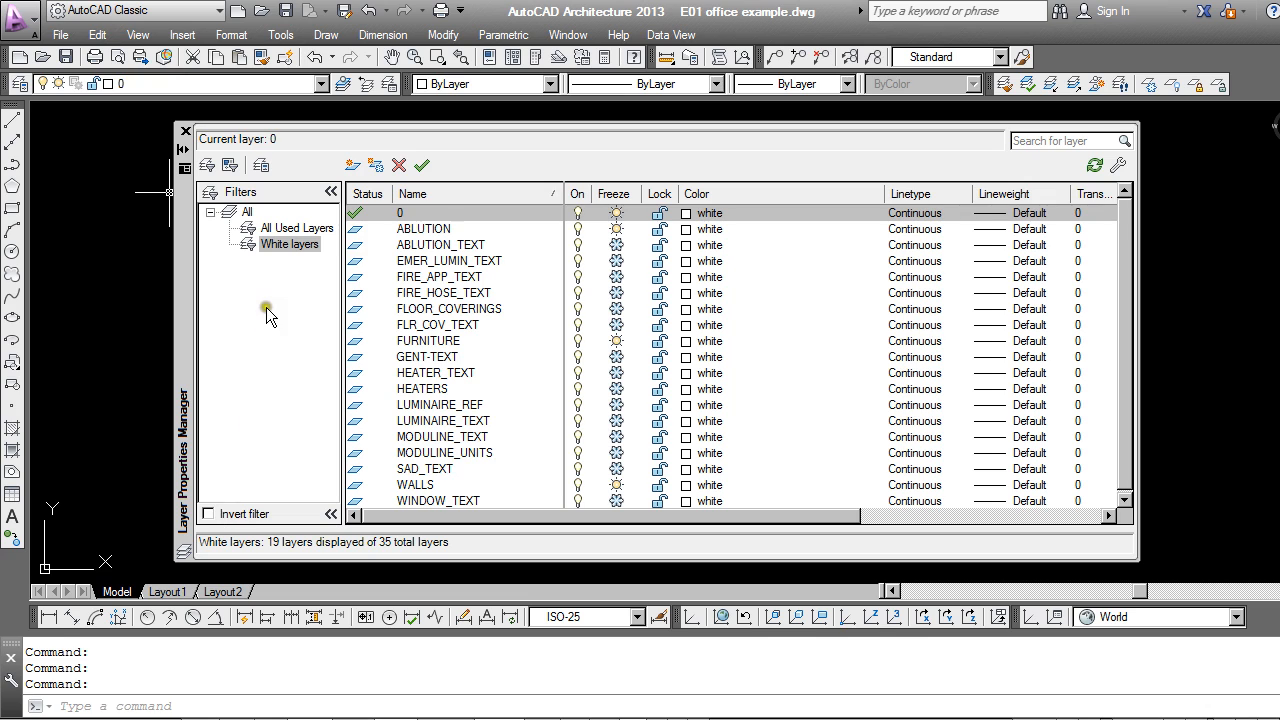
mouse_move(248, 228)
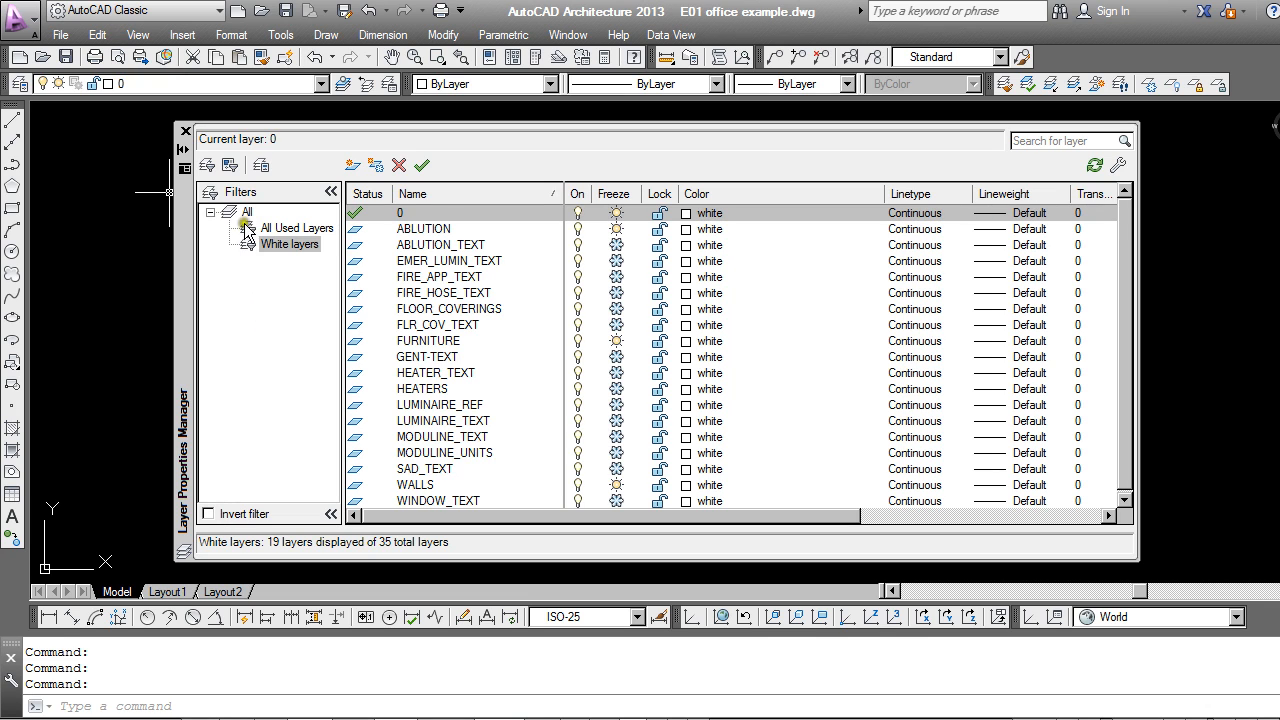
click(247, 211)
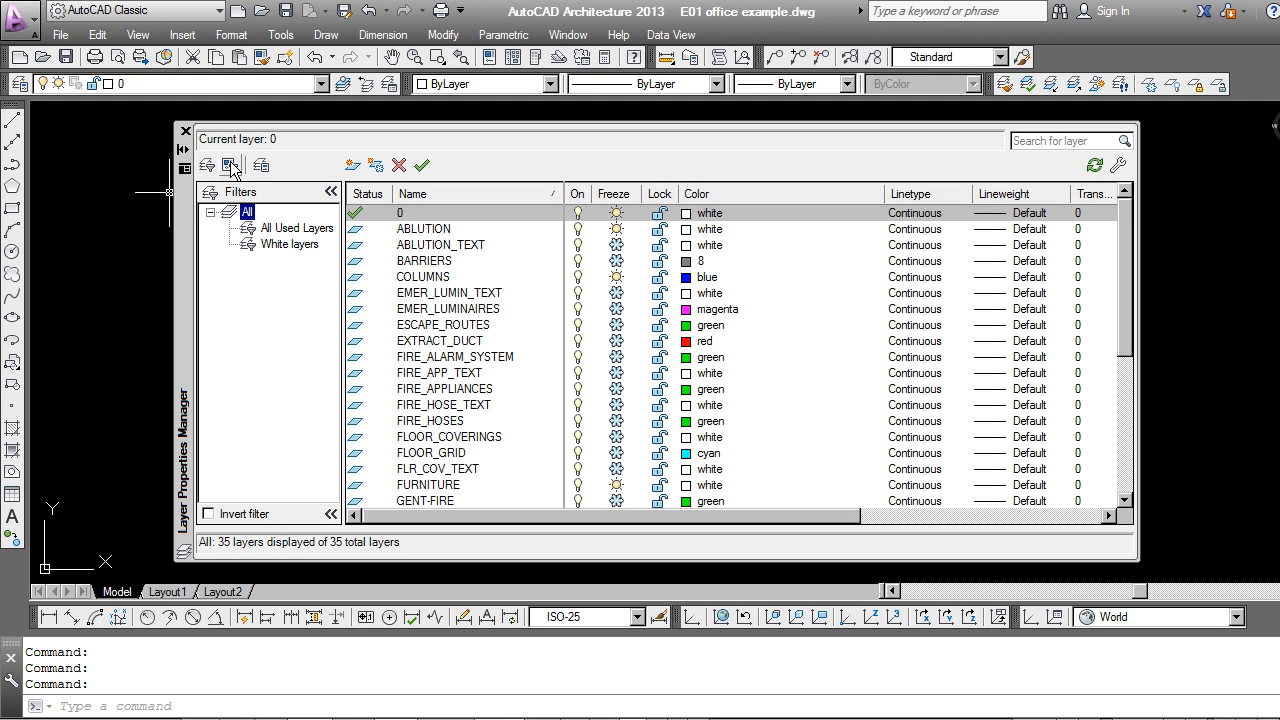
Create a new empty 'Group Filter1' and list all layers again.
click(230, 165)
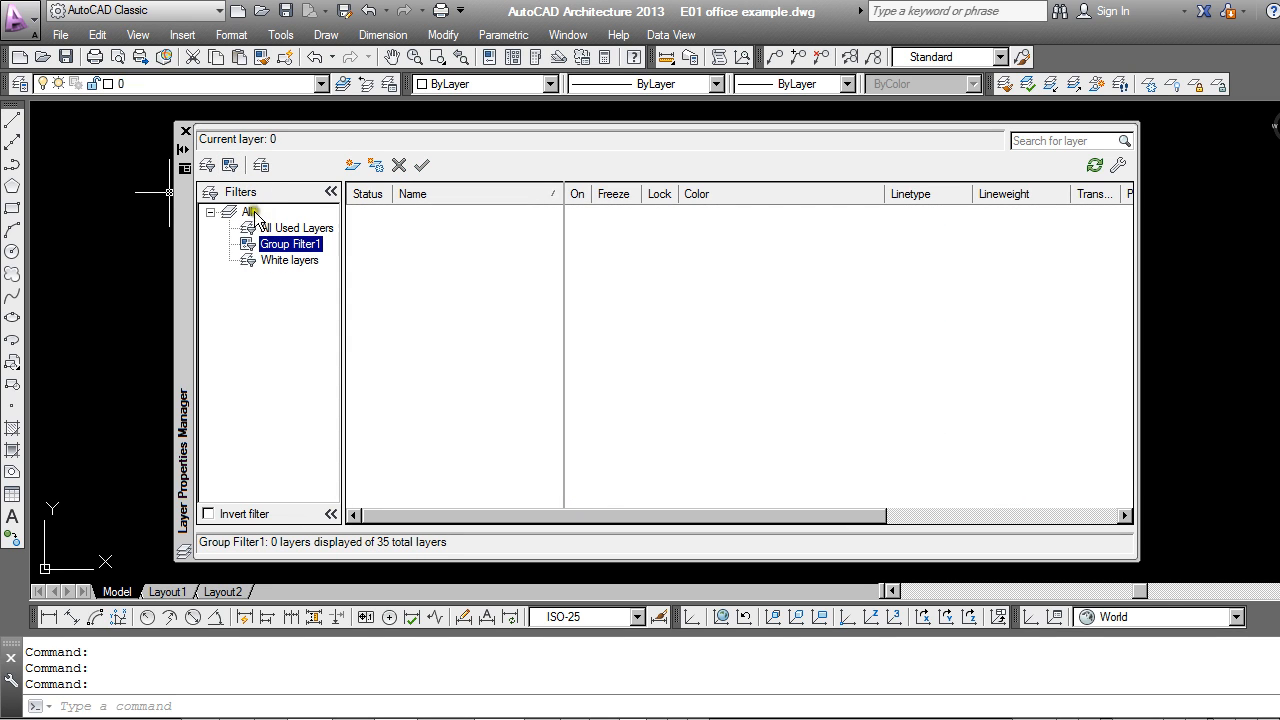
click(250, 211)
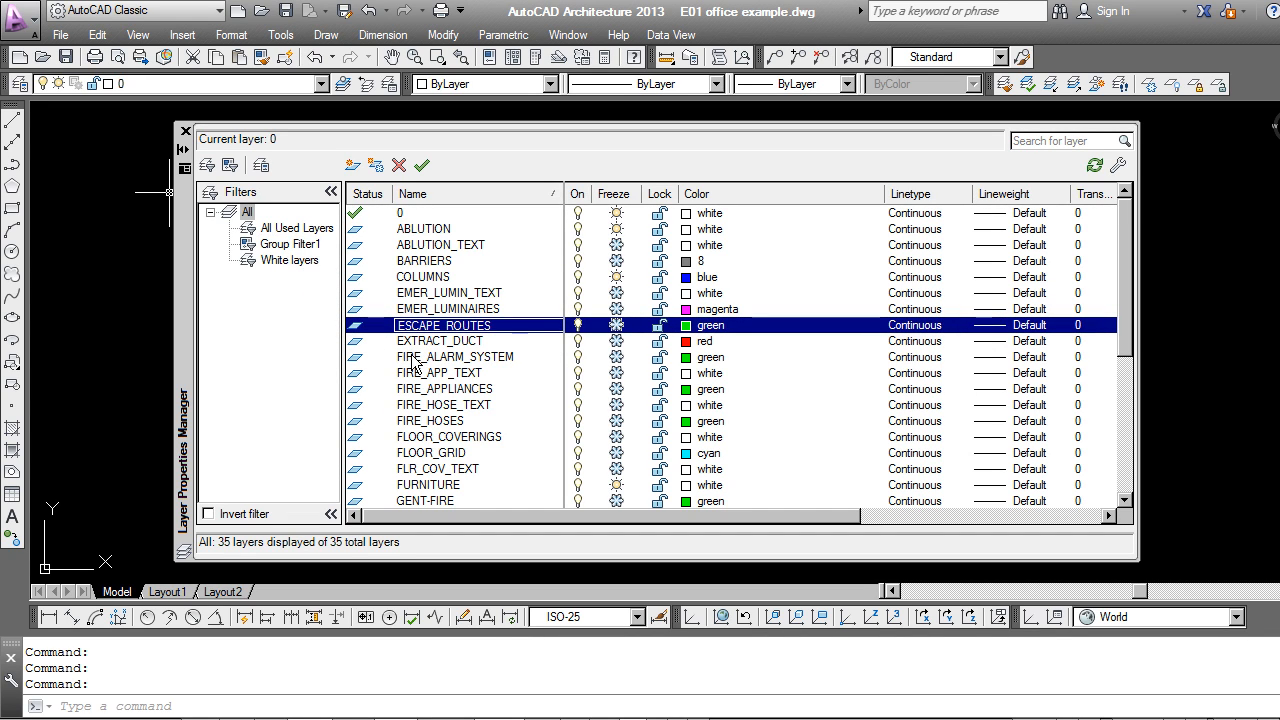
Add ESCAPE_ROUTES and the five FIRE_ layers to Group Filter1 and verify its 6 layers.
click(455, 357)
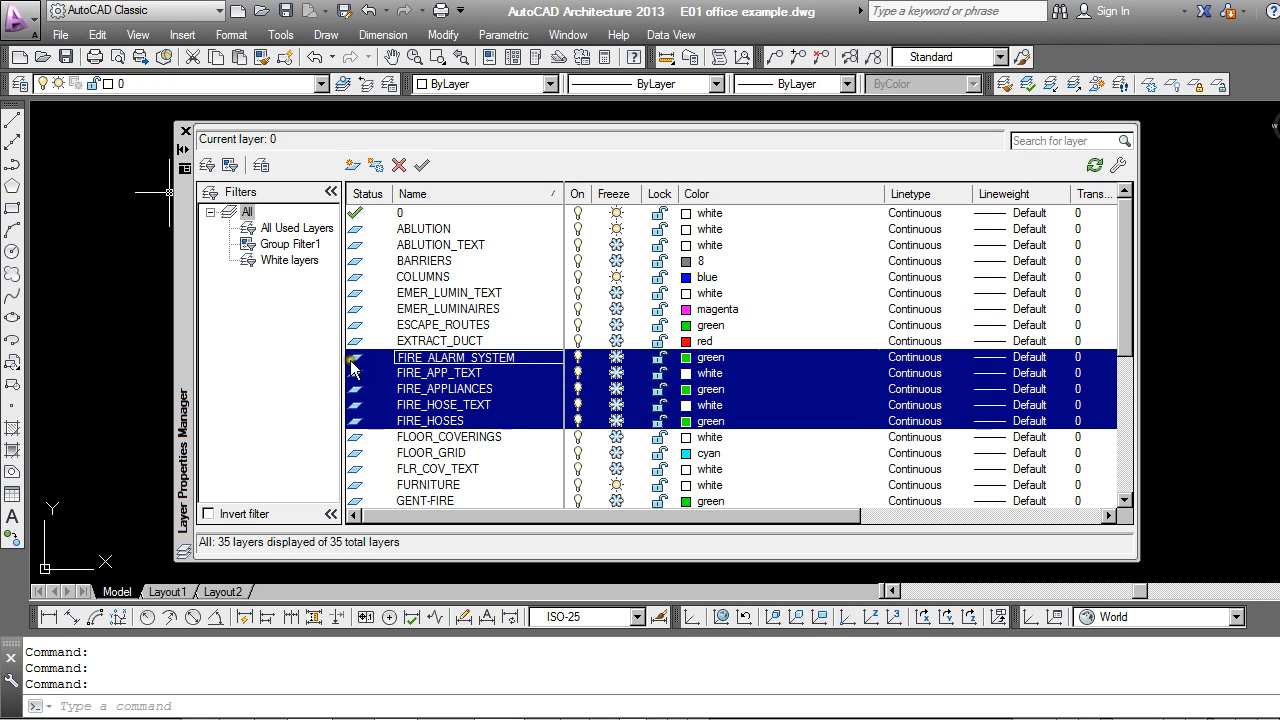
click(291, 243)
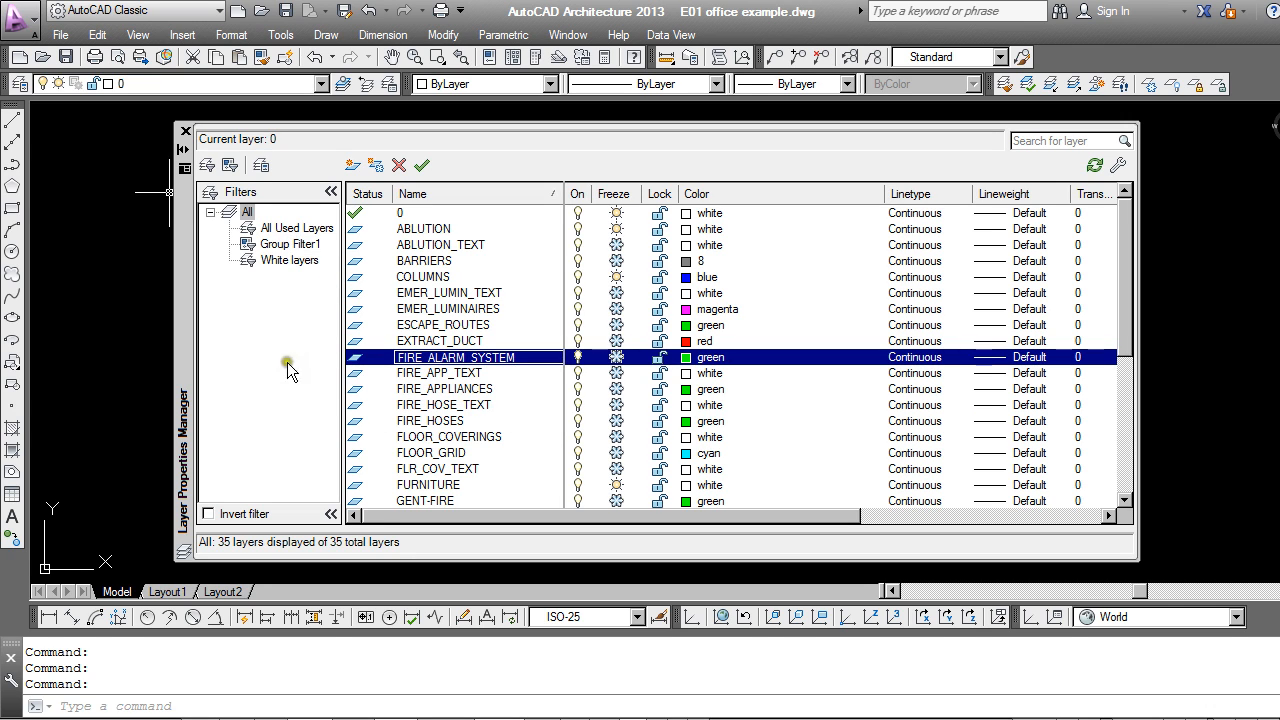
click(291, 244)
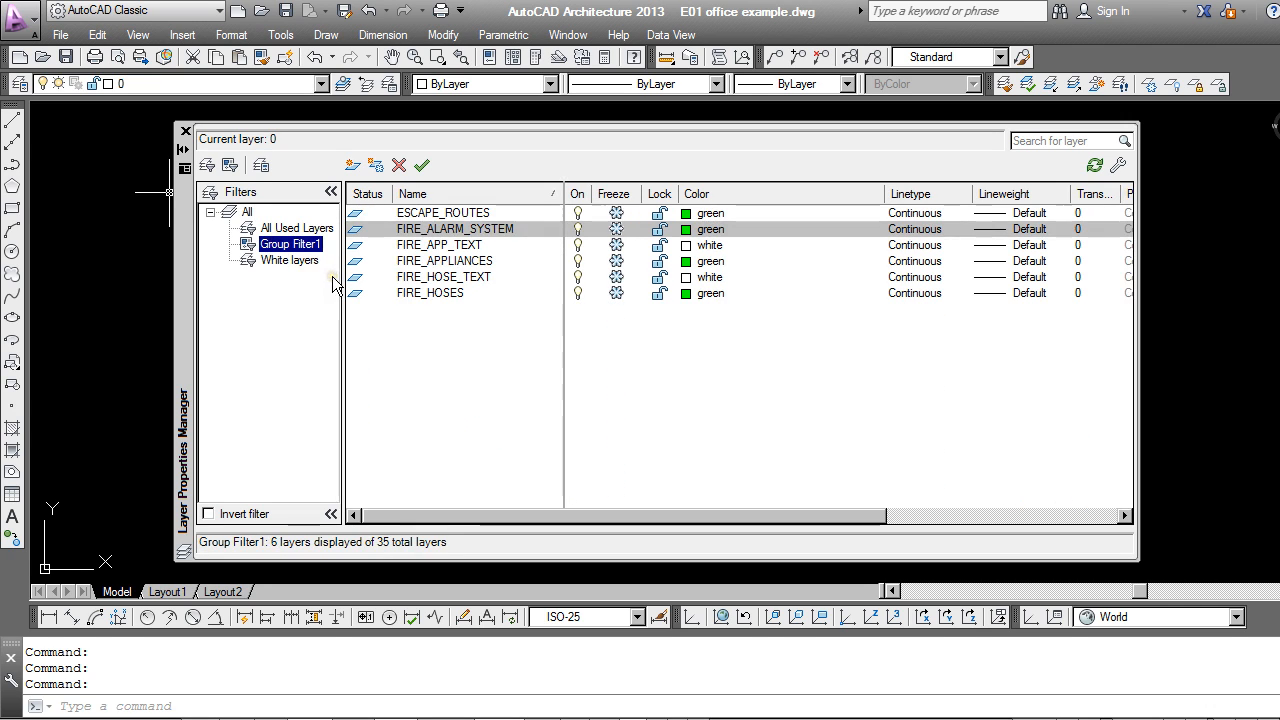
mouse_move(520, 353)
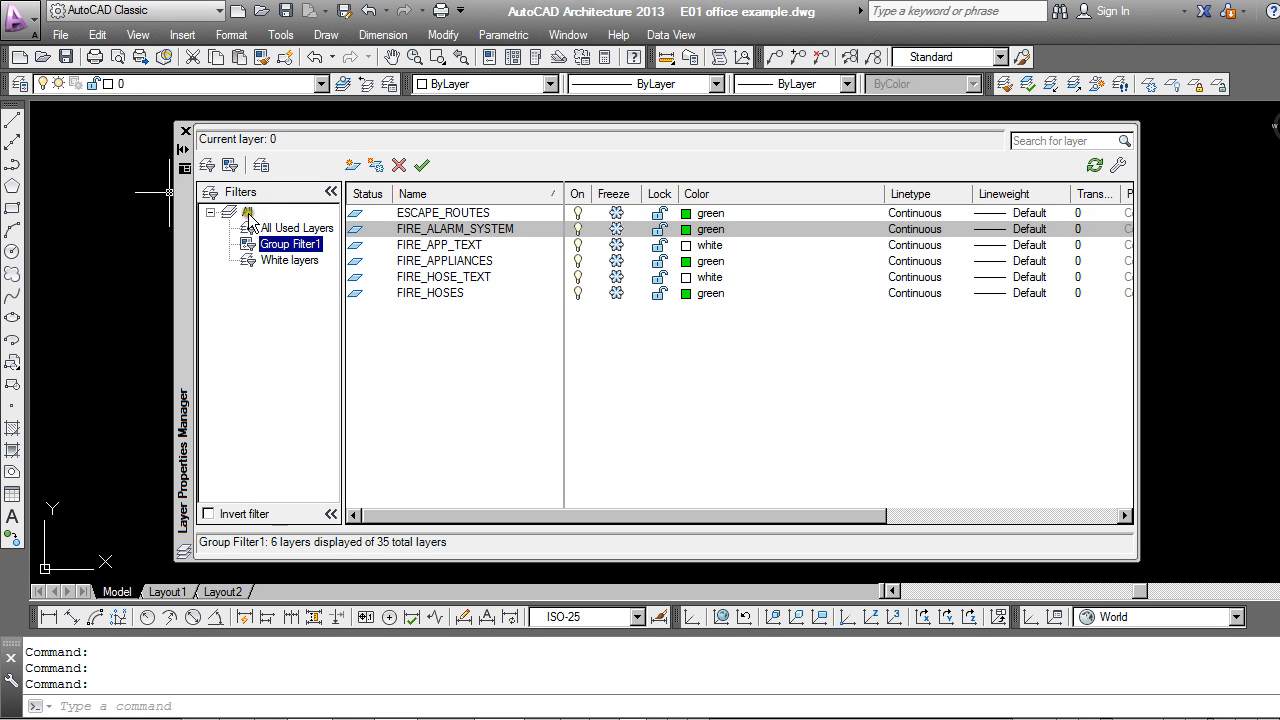
click(247, 211)
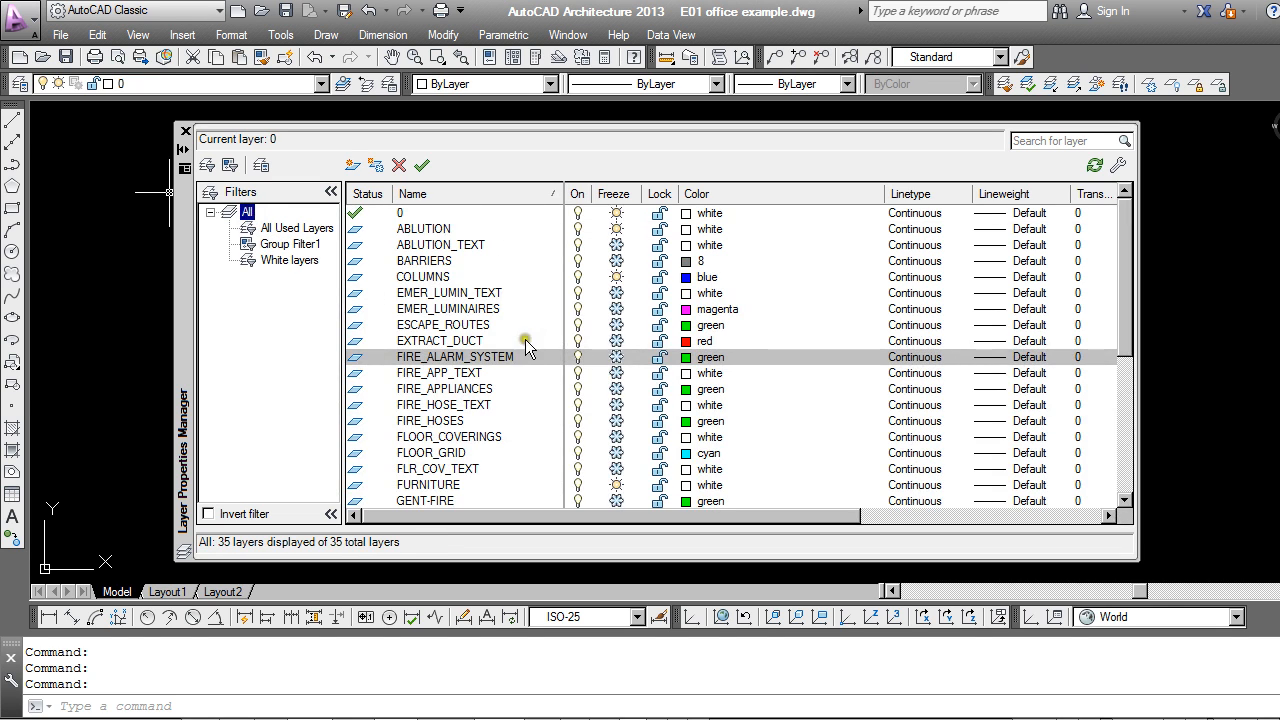
mouse_move(535, 345)
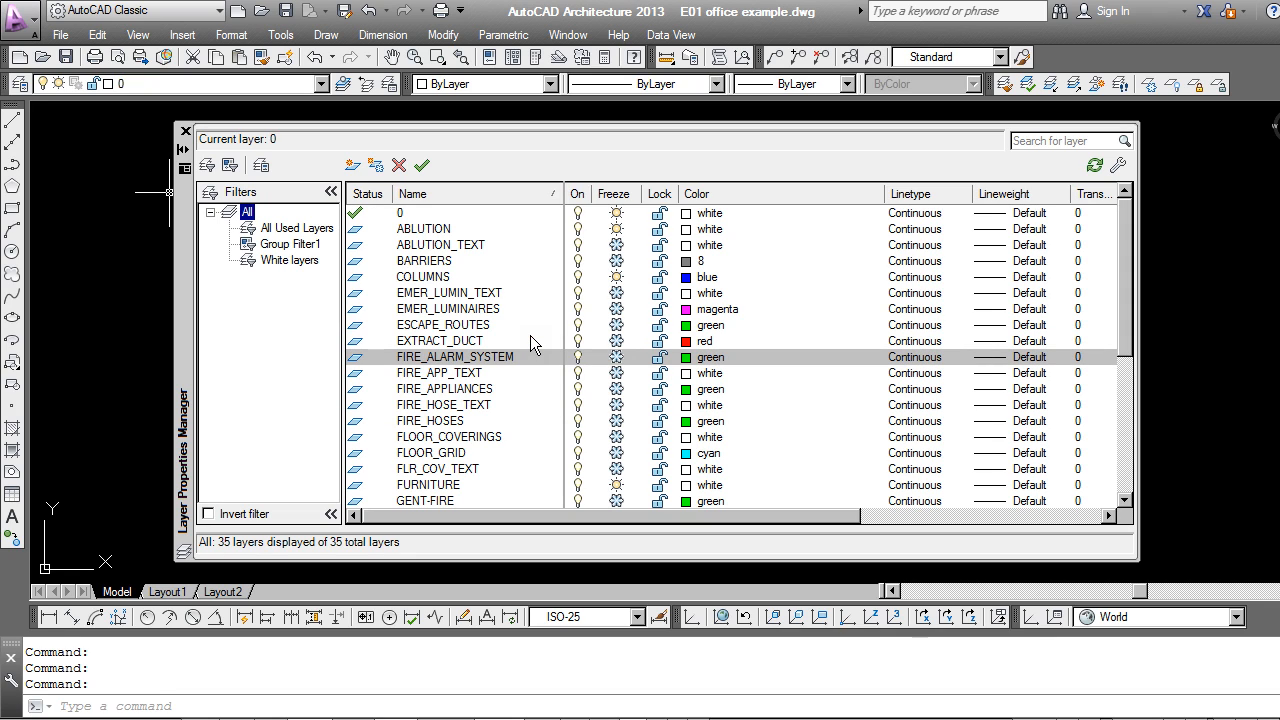
mouse_move(537, 458)
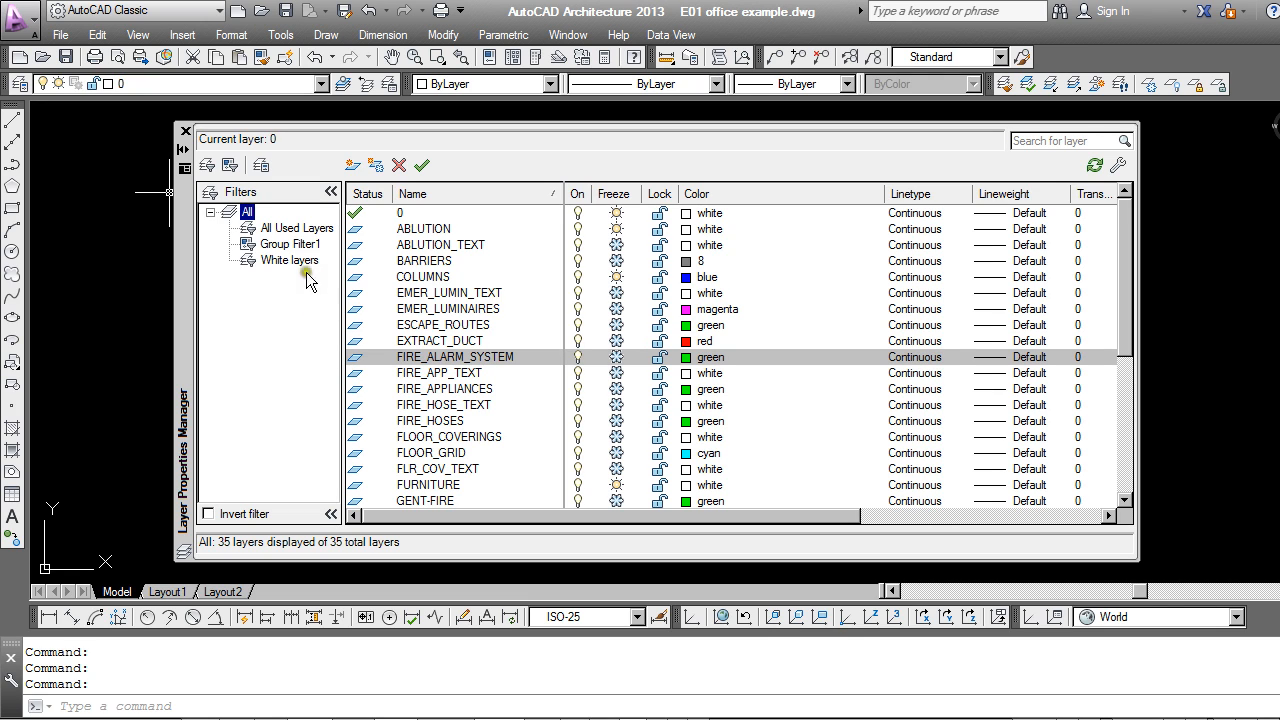
click(291, 243)
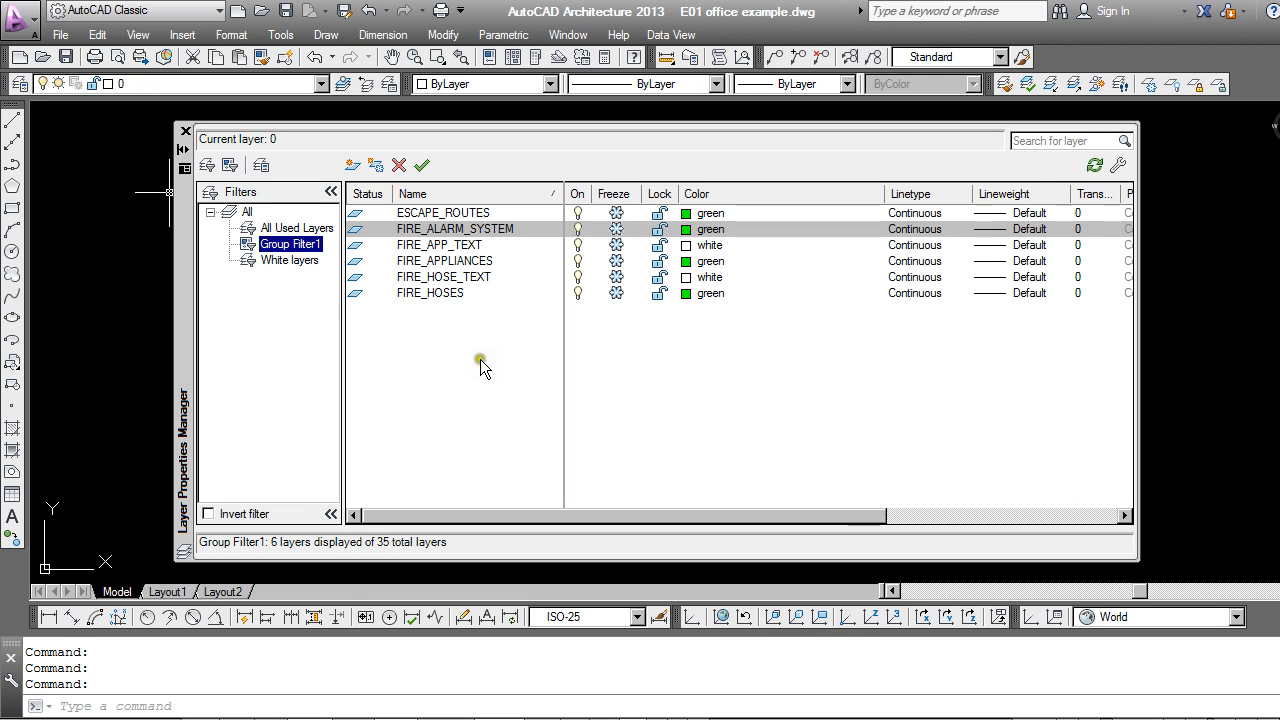
mouse_move(483, 363)
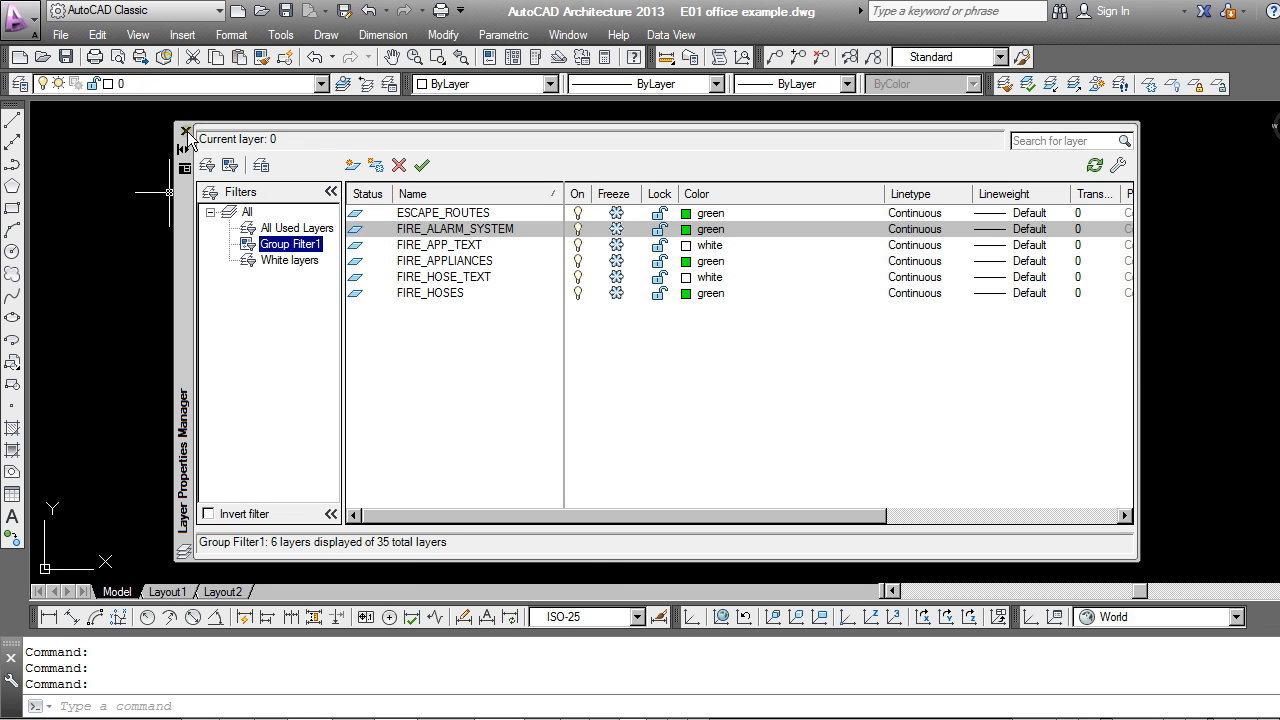
click(187, 133)
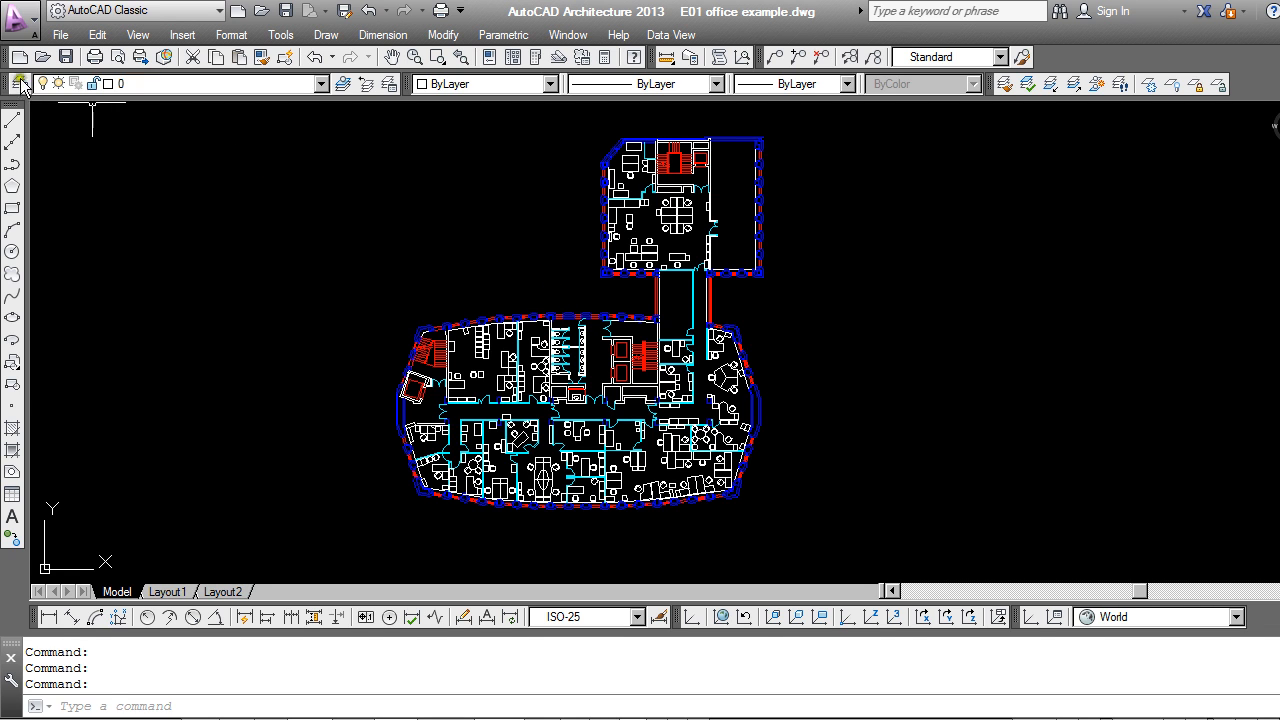
click(17, 83)
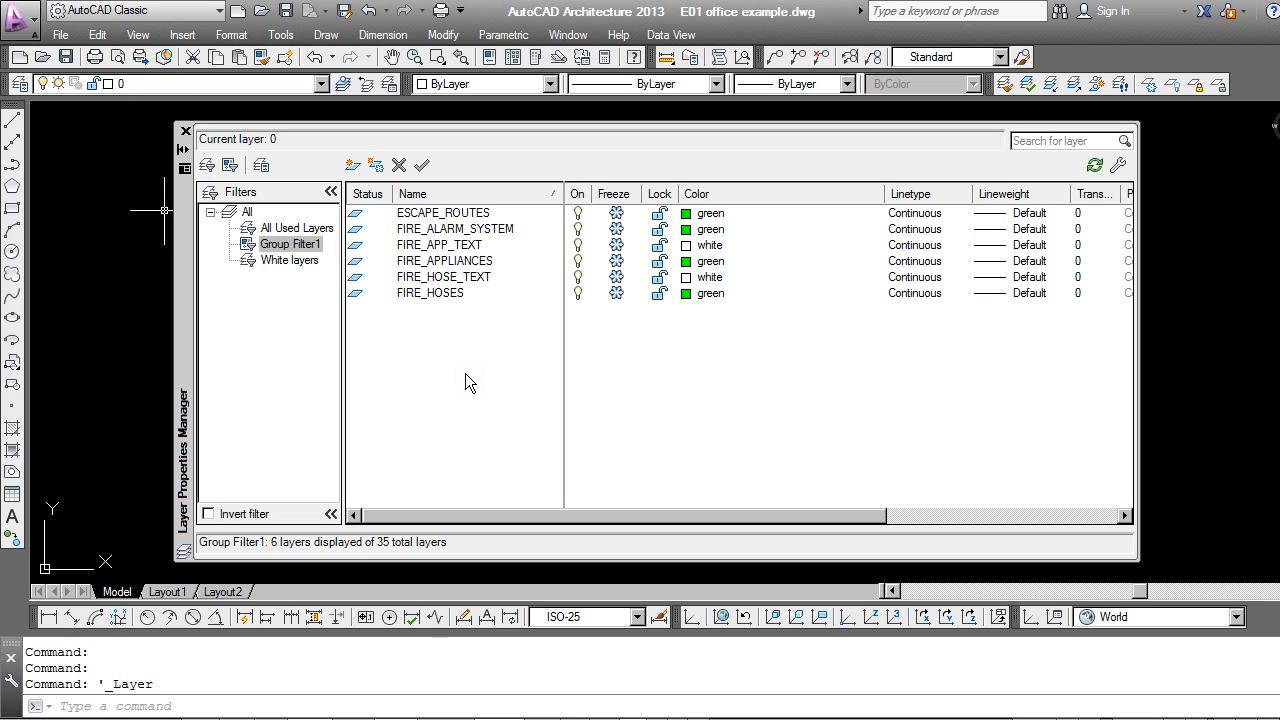
mouse_move(503, 347)
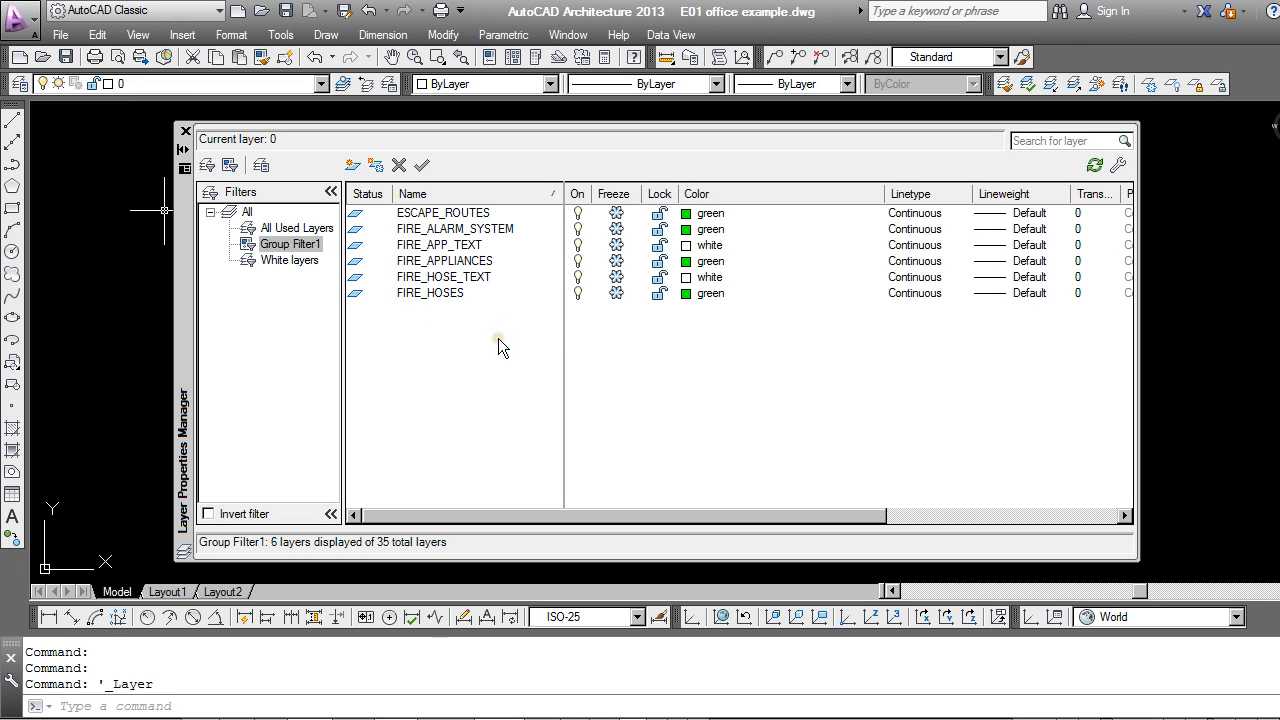